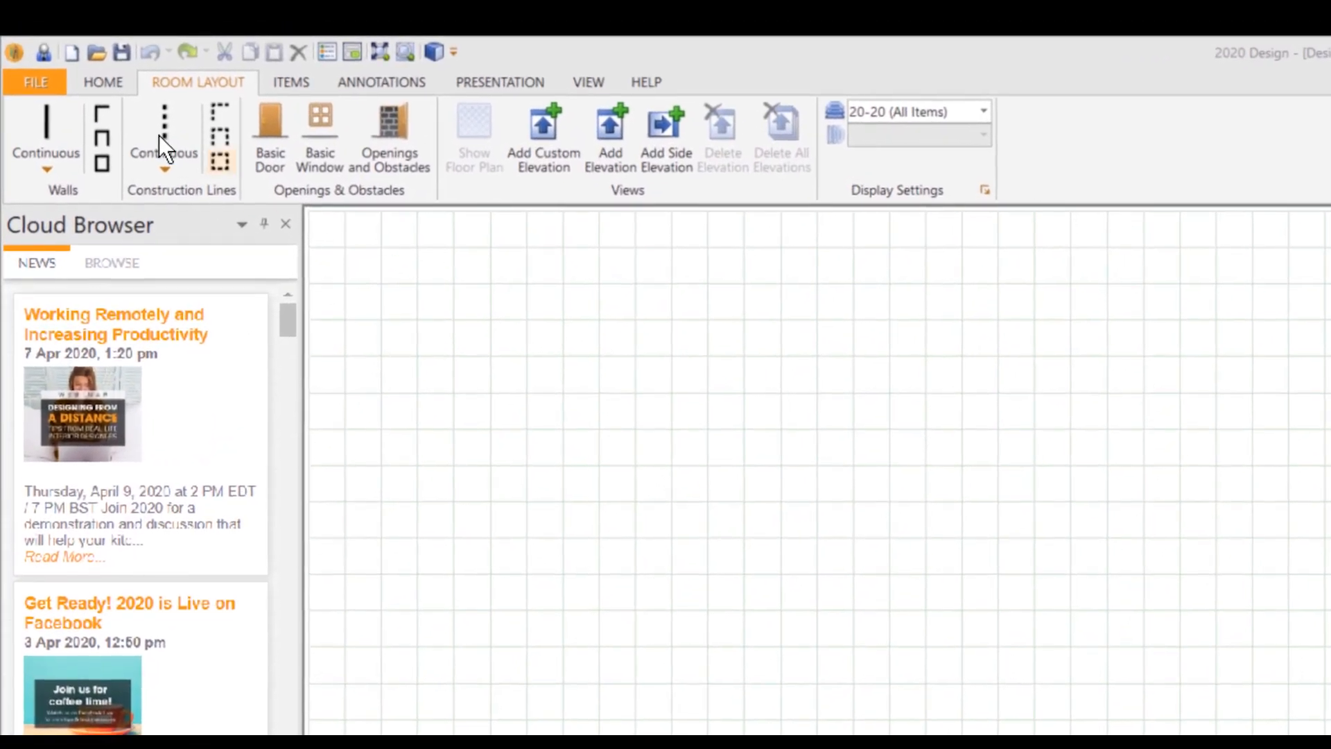
# Open the File > Preferences settings over the empty room layout
pyautogui.click(34, 82)
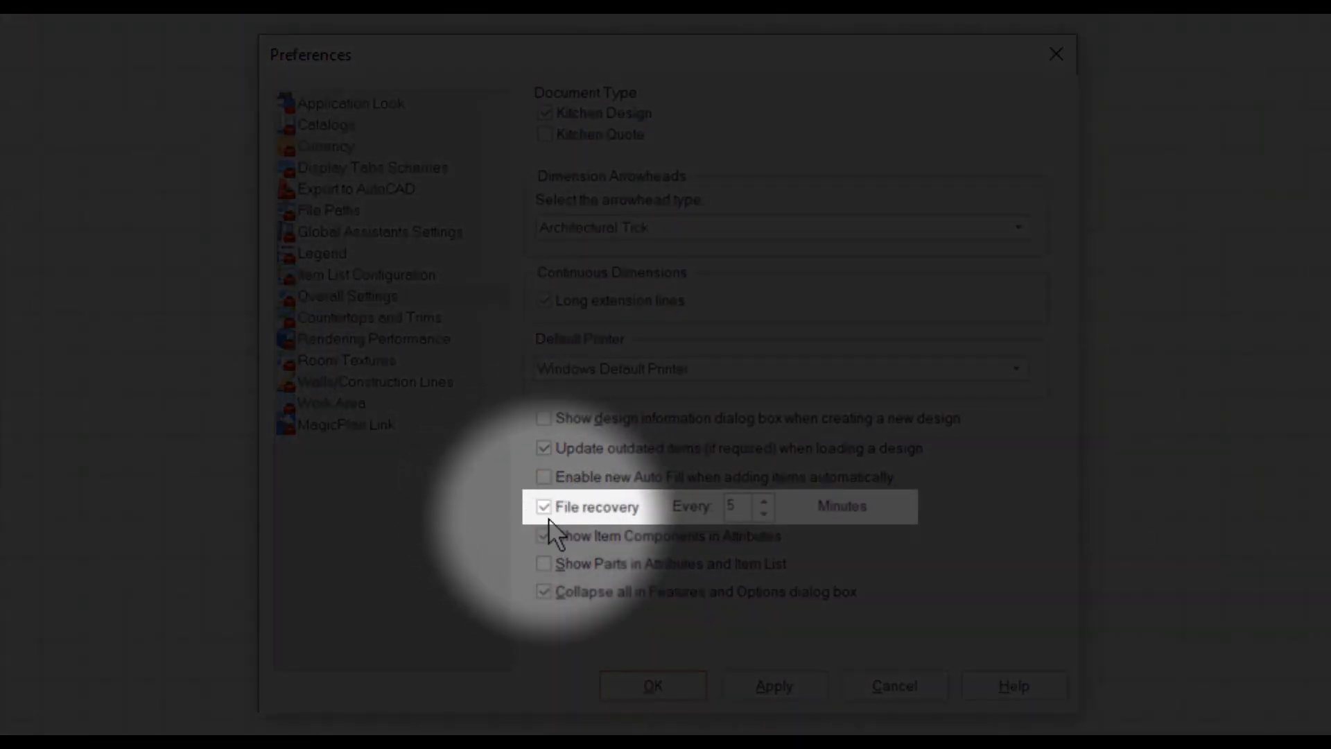
# Enable file recovery saving every 5 minutes and confirm Preferences with OK
pyautogui.click(736, 506)
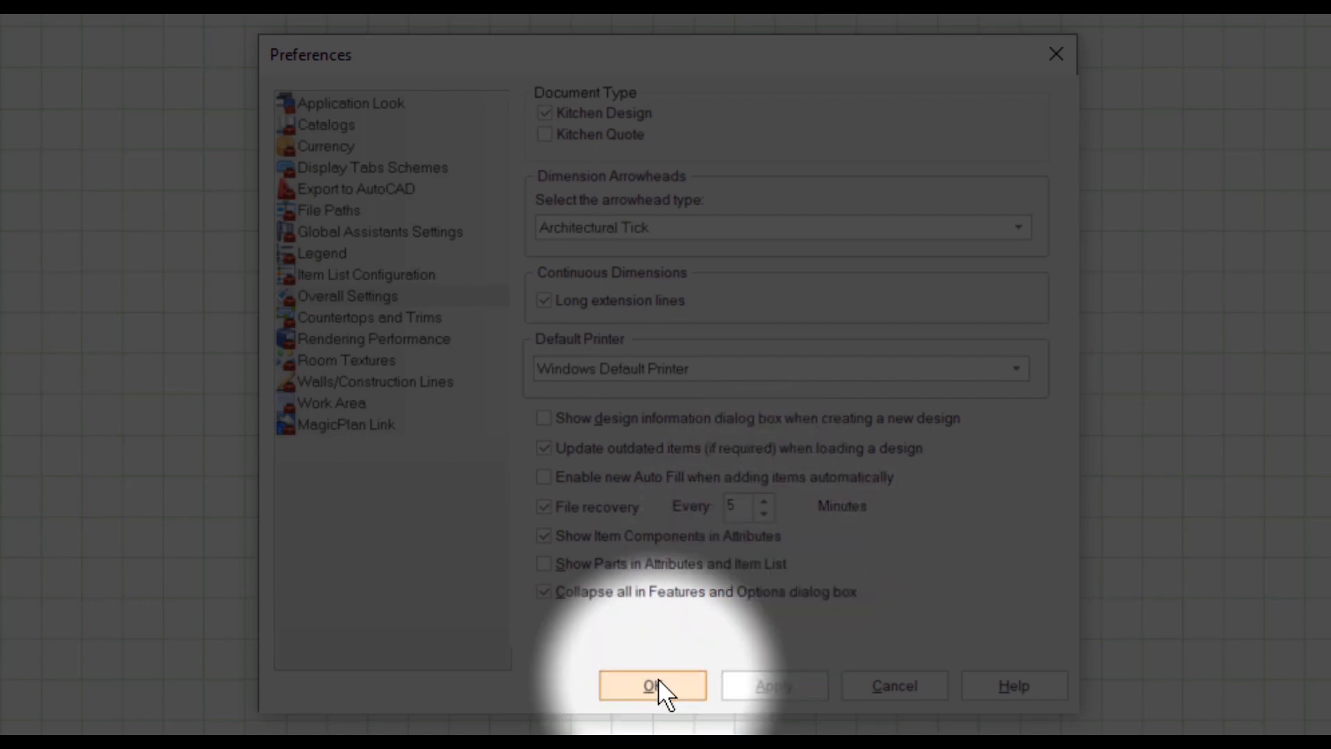
pyautogui.click(652, 685)
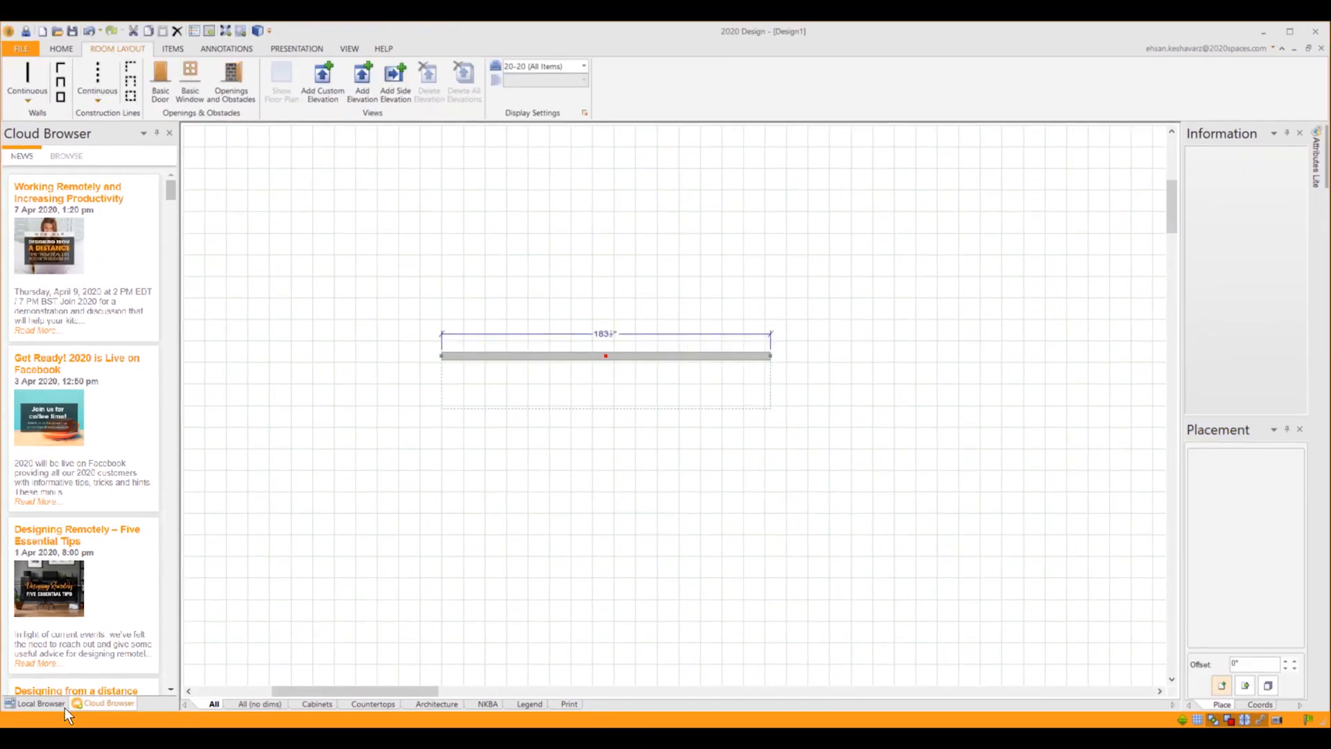
# Switch to the Local Browser and search the catalog for B30 base cabinets
pyautogui.click(38, 703)
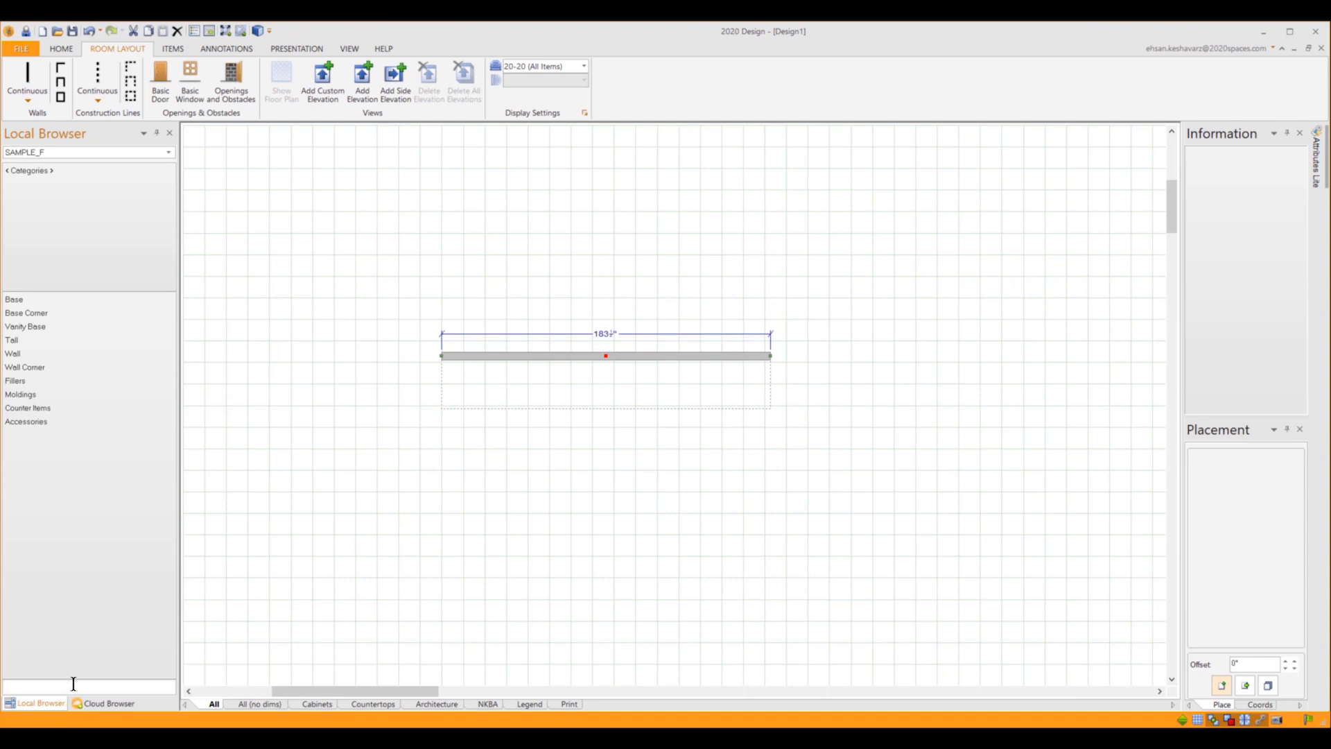
pyautogui.write('B30')
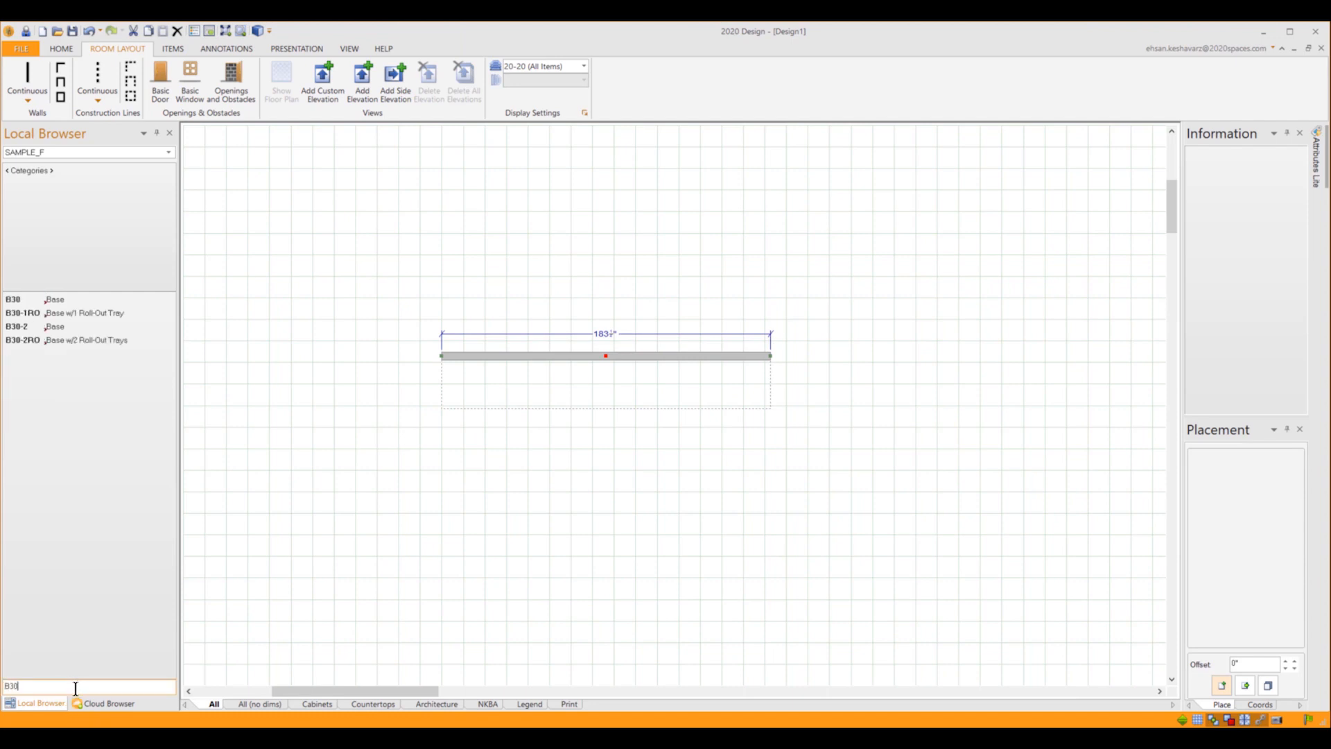